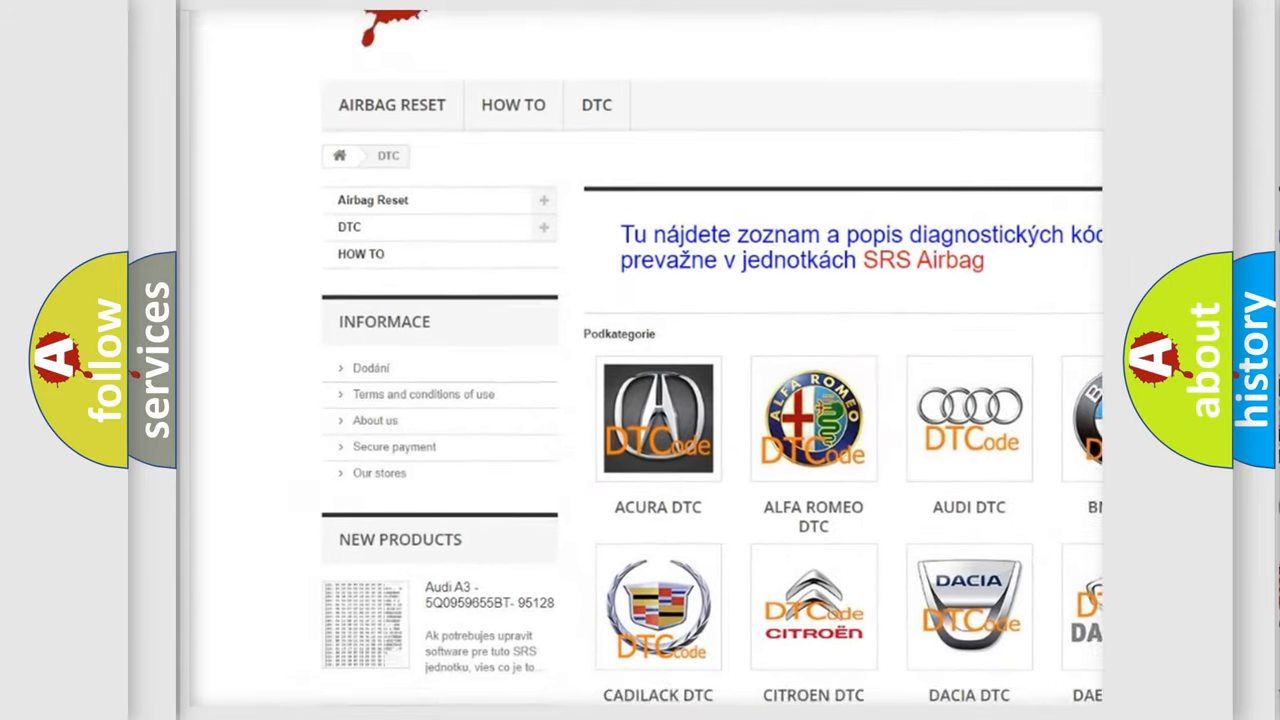
{"action": "scroll", "scroll_direction": "down", "scroll_amount": 3}
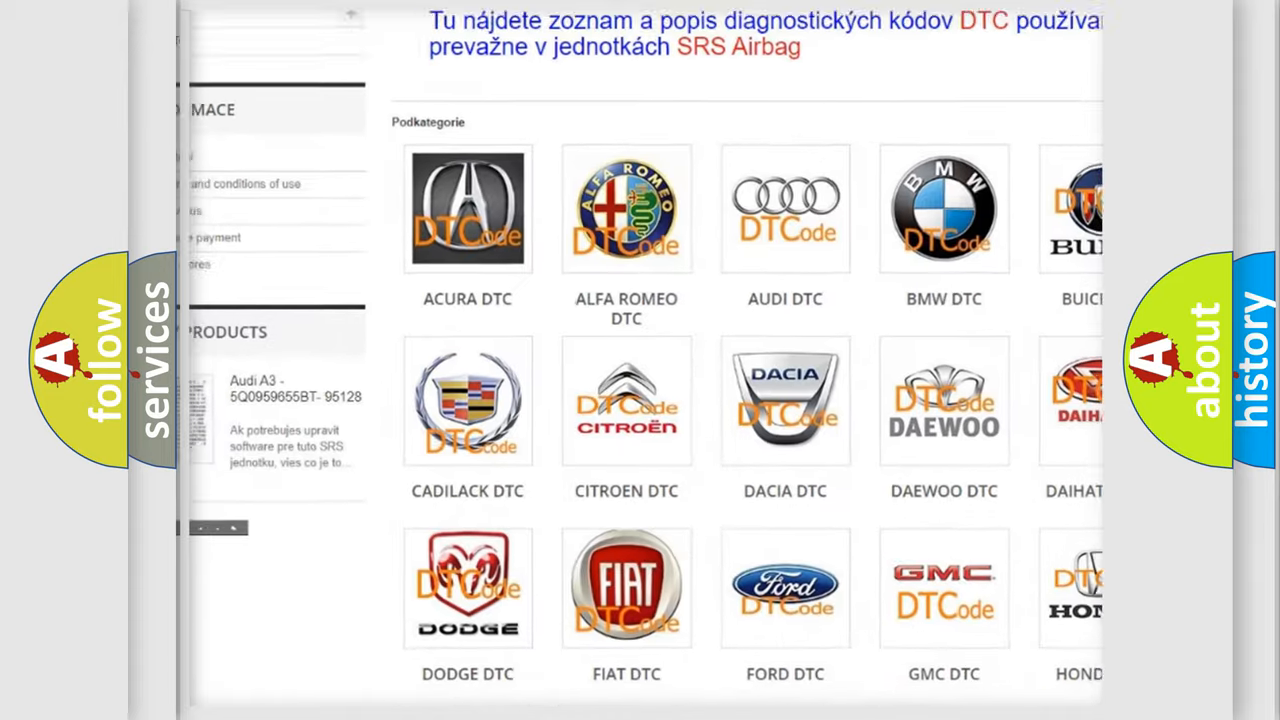
{"action": "scroll", "scroll_direction": "down", "scroll_amount": 3}
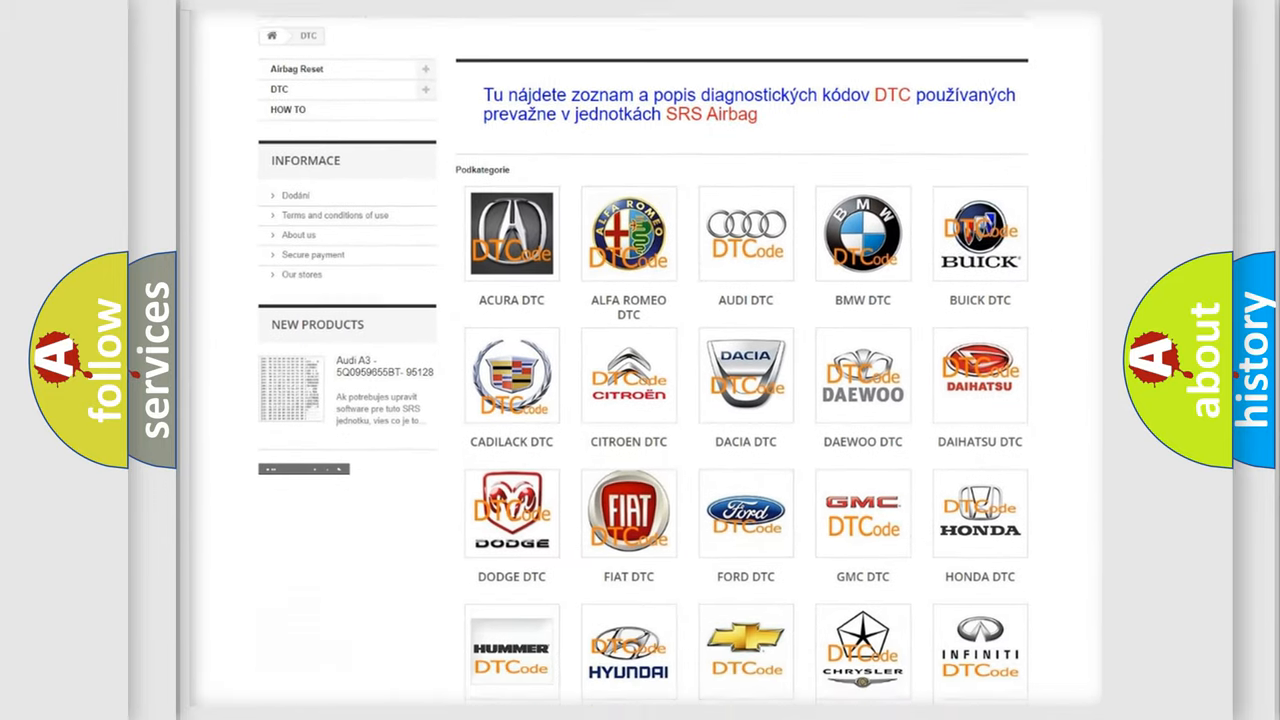
{"action": "scroll", "scroll_direction": "down", "scroll_amount": 3}
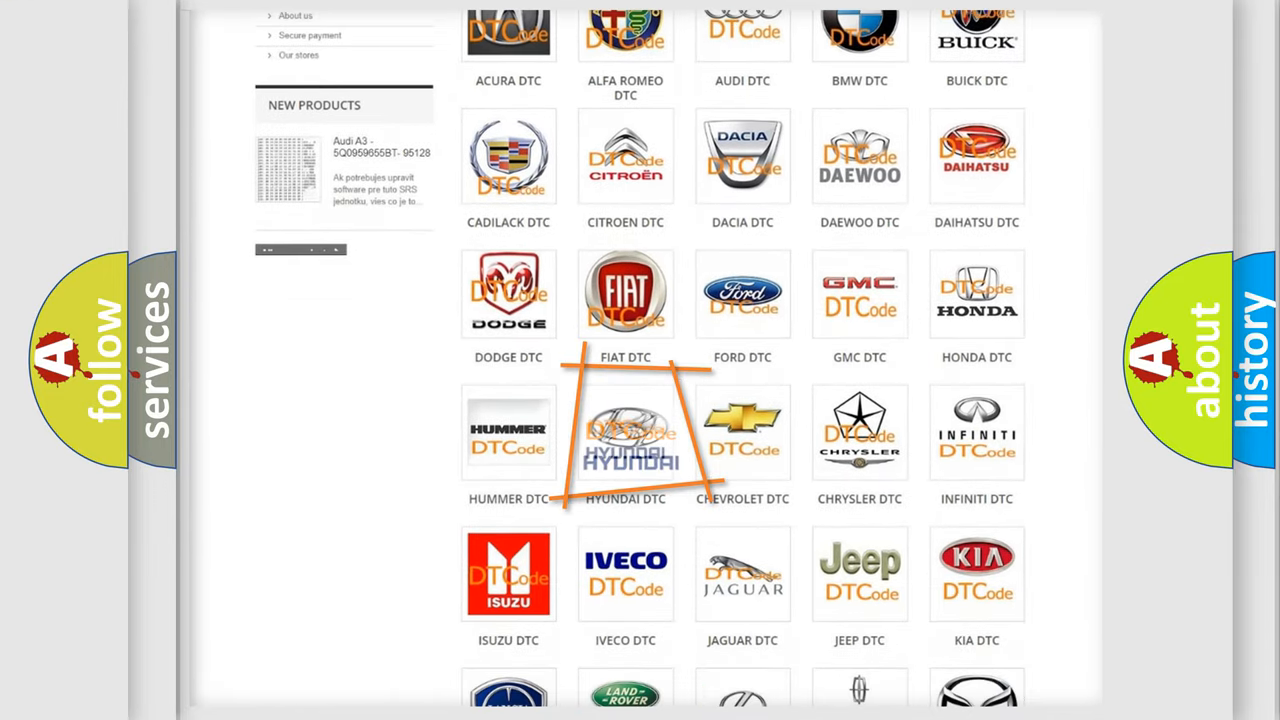